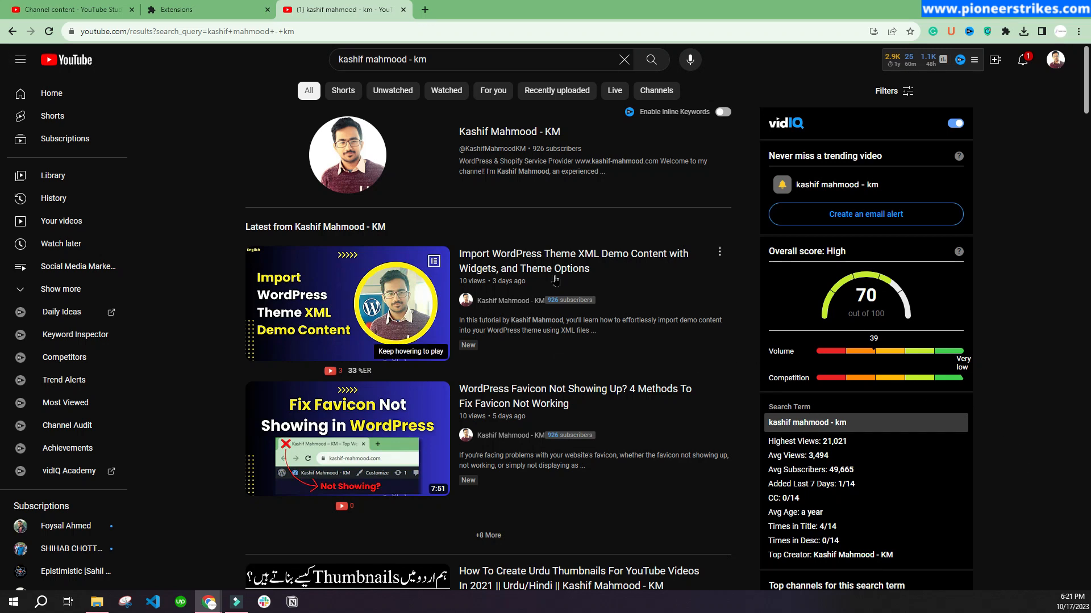
mouse_move(465, 214)
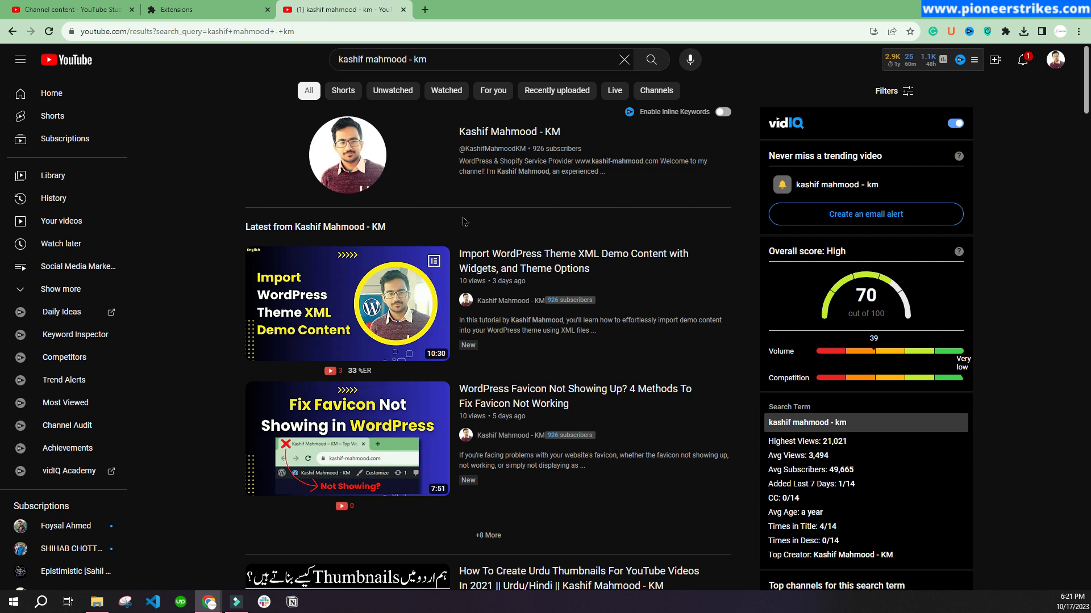
mouse_move(469, 202)
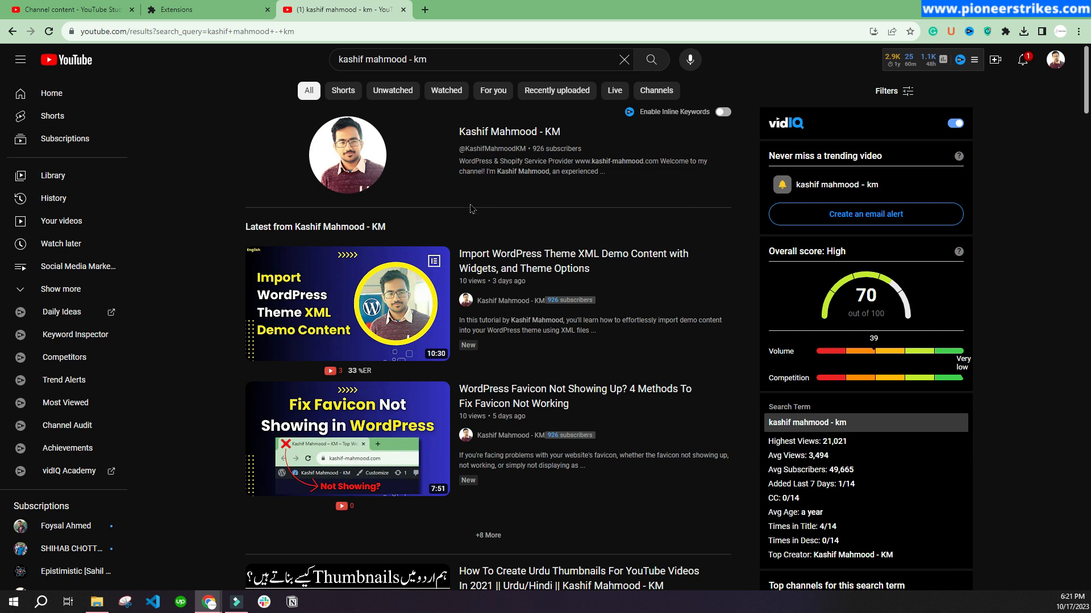
mouse_move(435, 106)
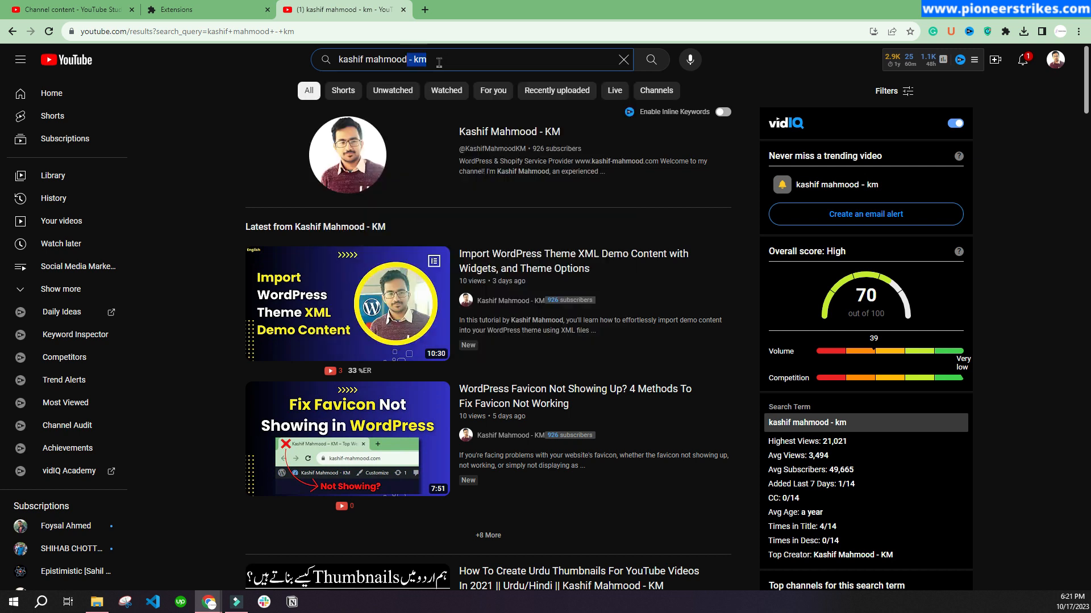
- Select the '- km' part of the YouTube search query and scroll the results
left_click(236, 63)
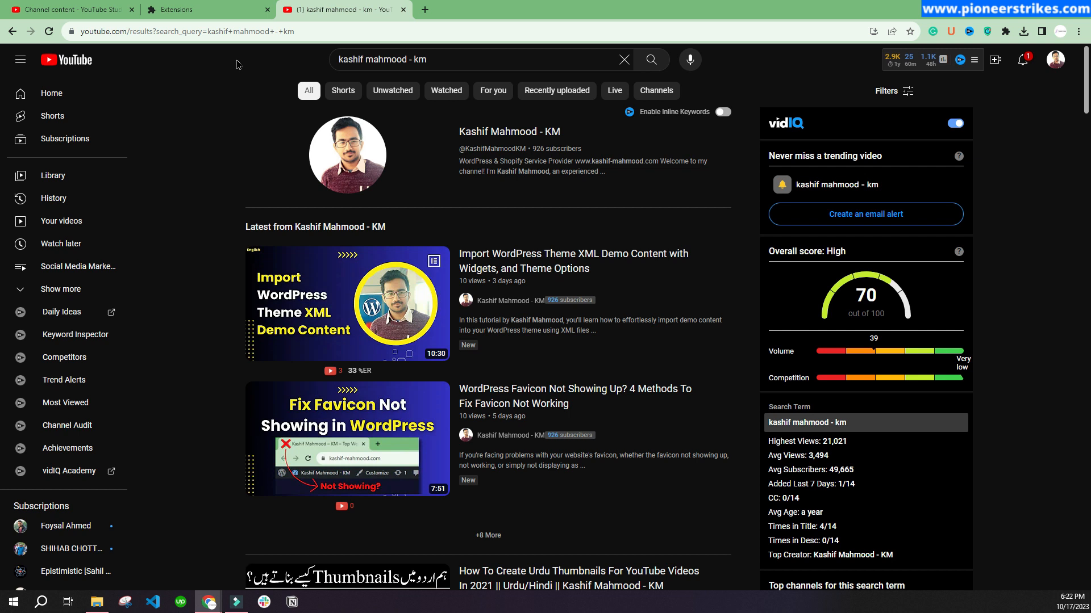
mouse_move(356, 85)
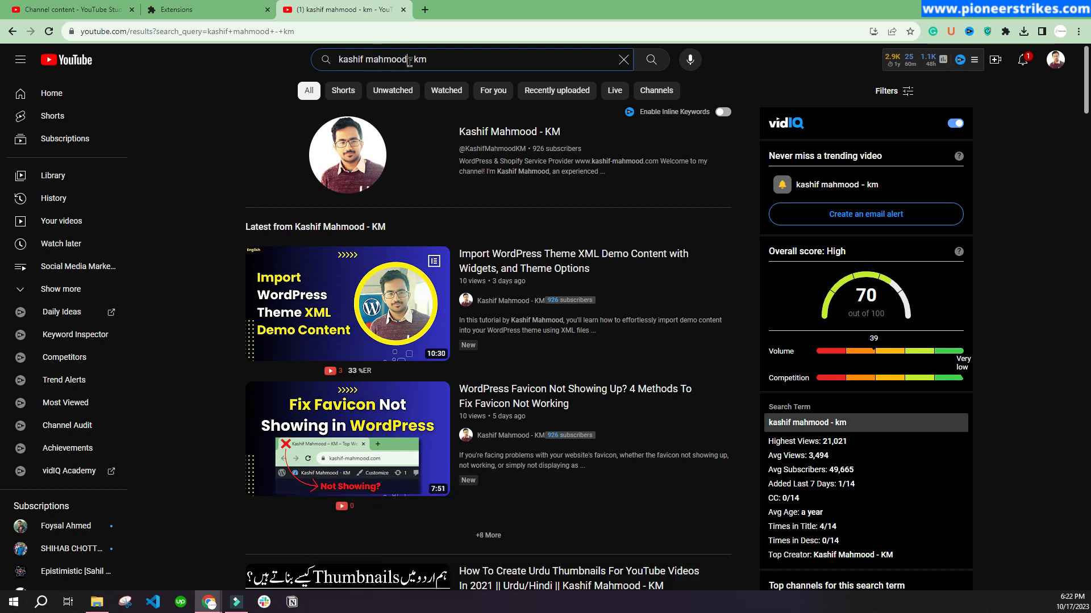
left_click_drag(406, 59, 427, 59)
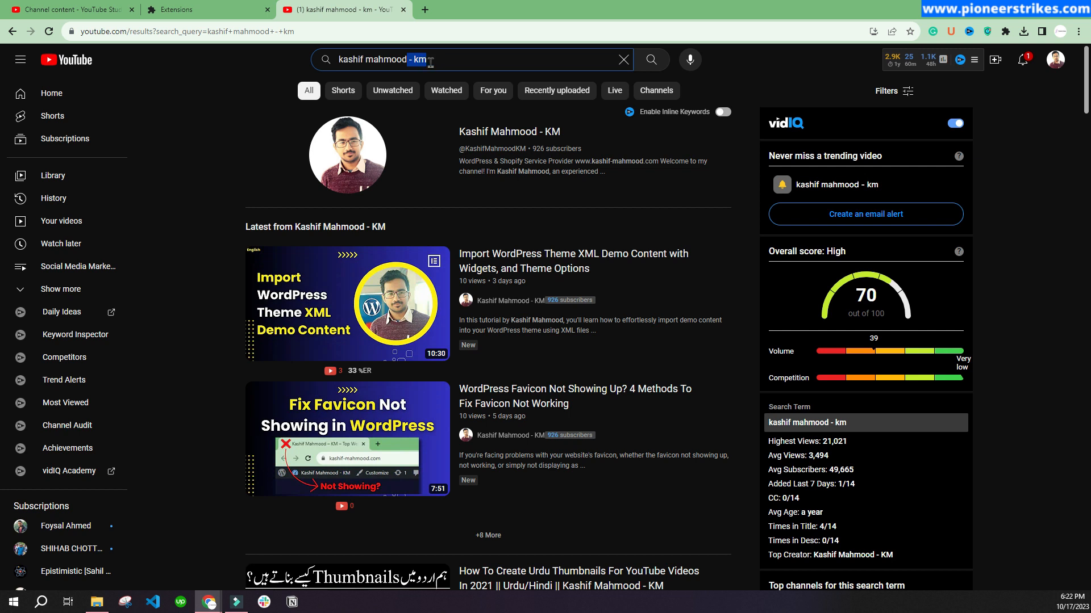
mouse_move(415, 137)
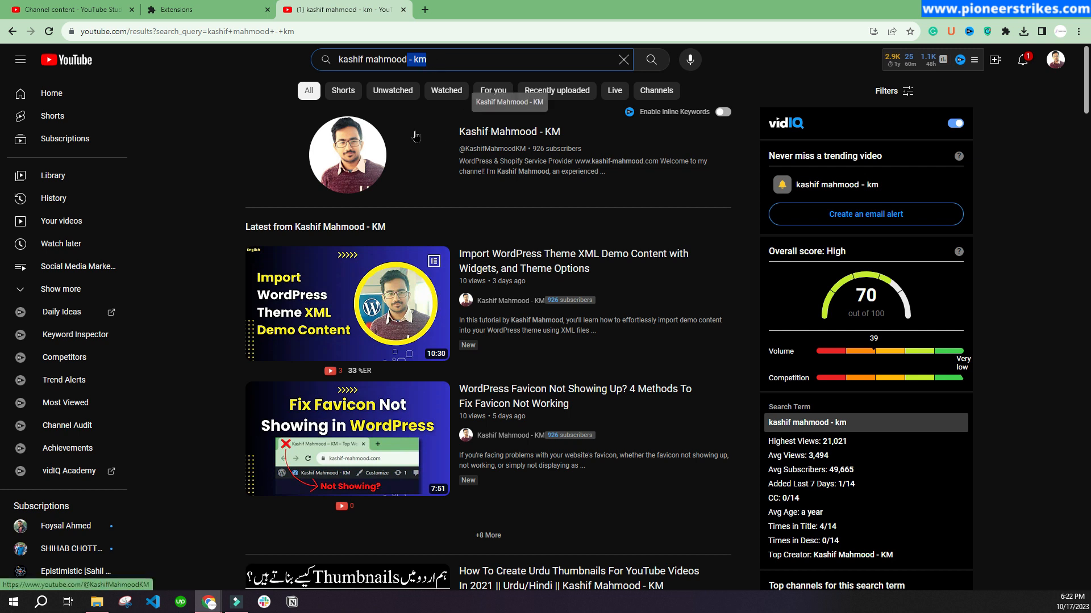
mouse_move(210, 89)
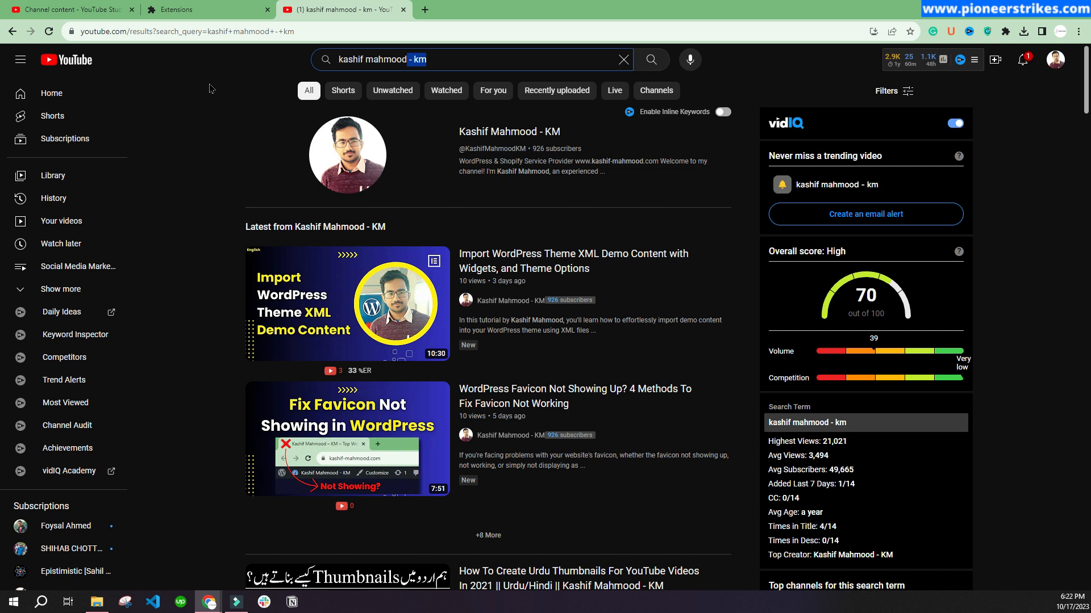
mouse_move(455, 56)
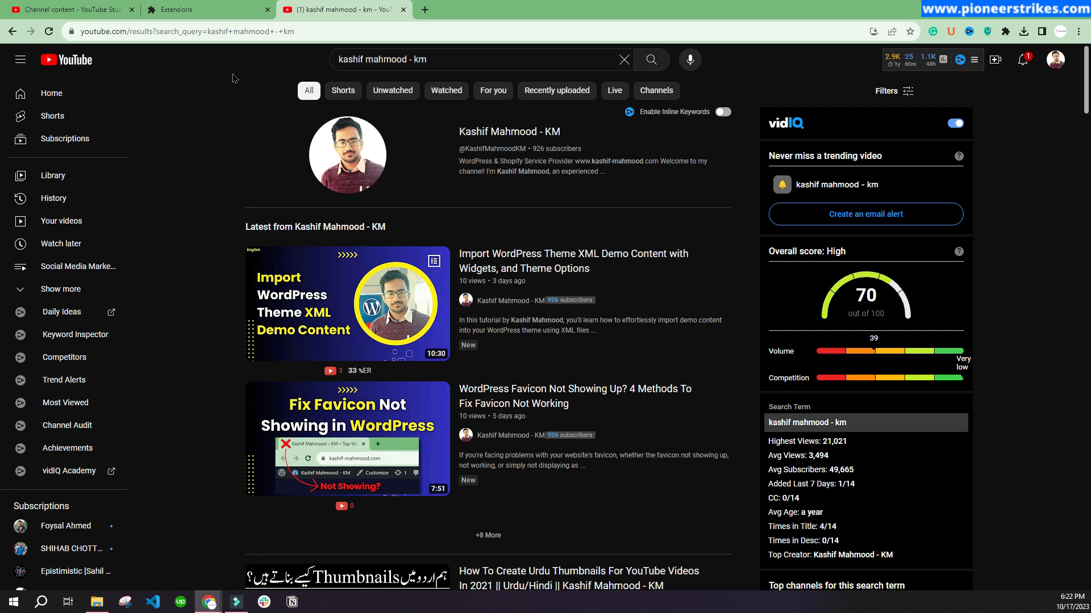
mouse_move(252, 74)
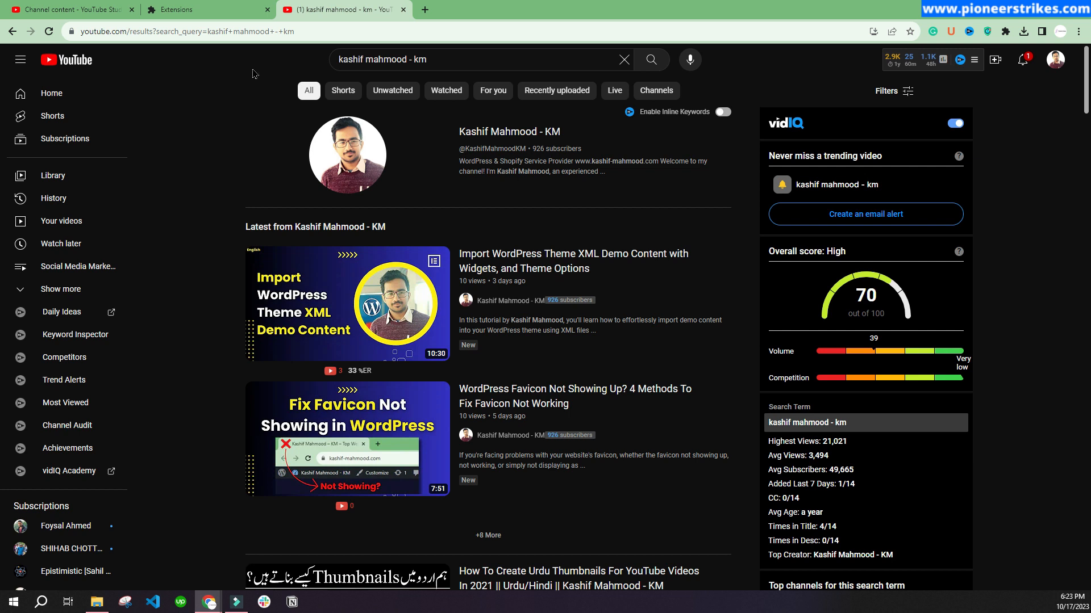
mouse_move(217, 202)
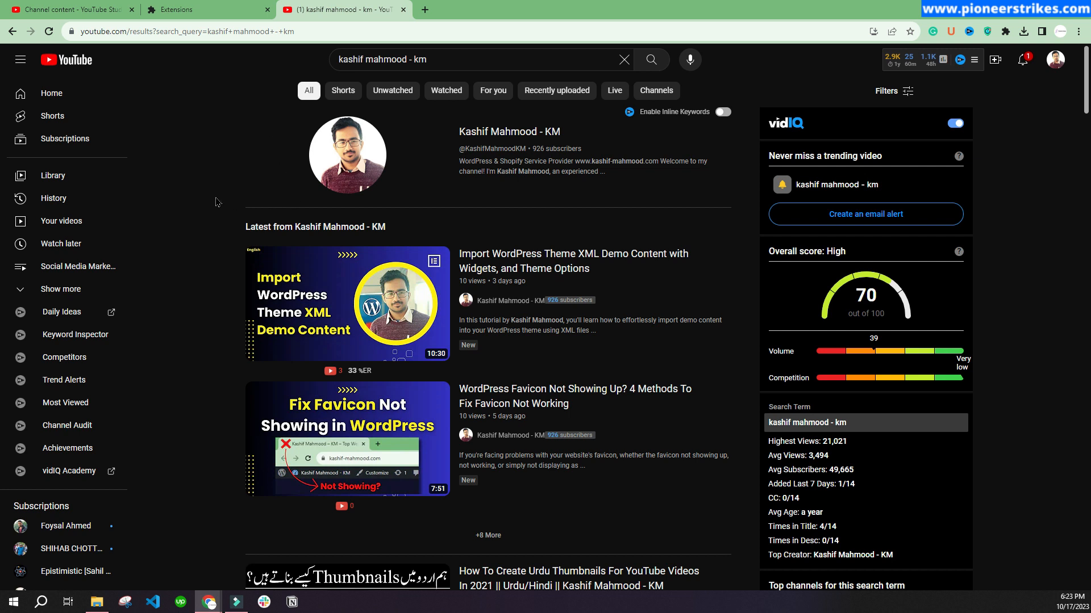
scroll("down", 3)
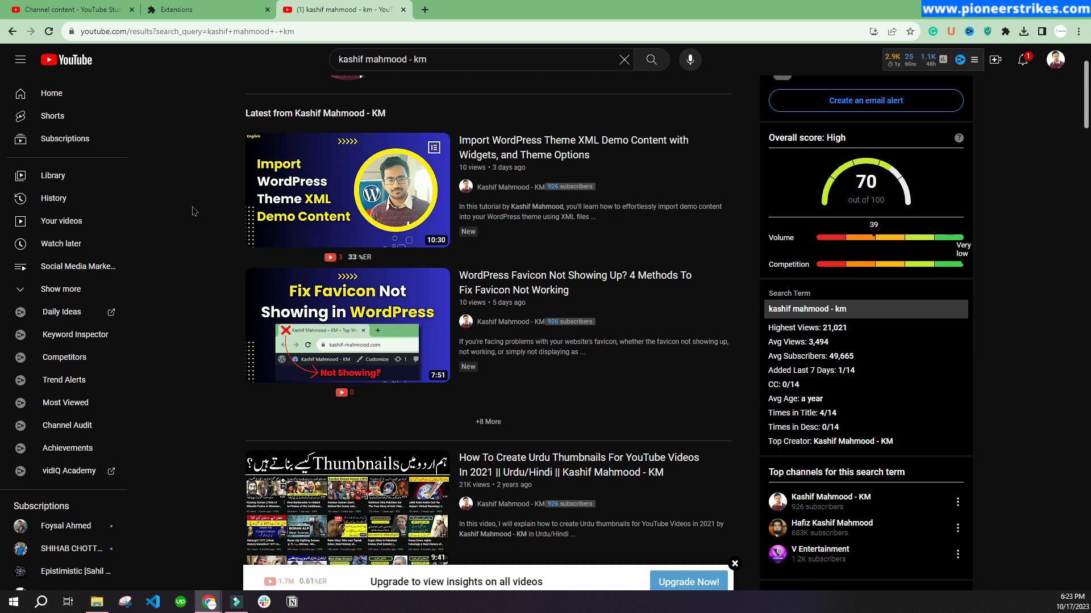
mouse_move(204, 231)
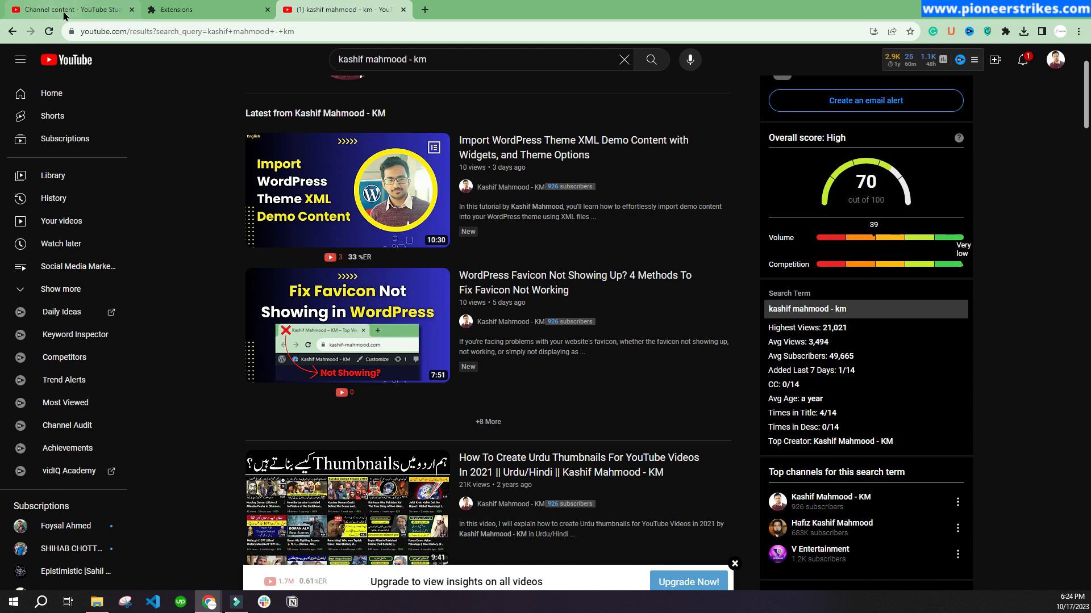
- In YouTube Studio, open Customization's Basic info and start typing the new name 'KM'
left_click(69, 9)
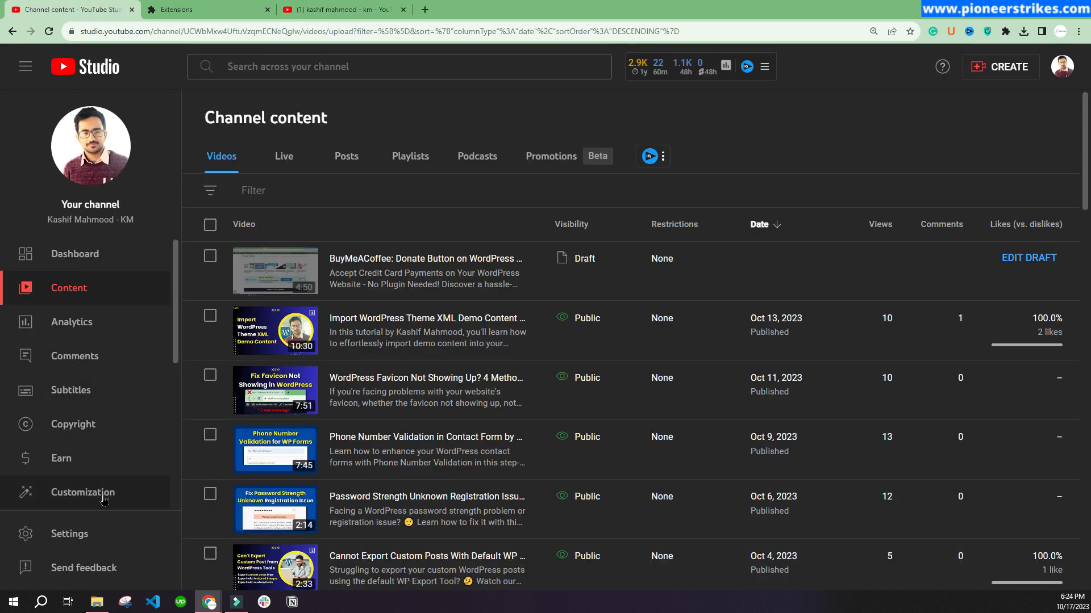
left_click(83, 492)
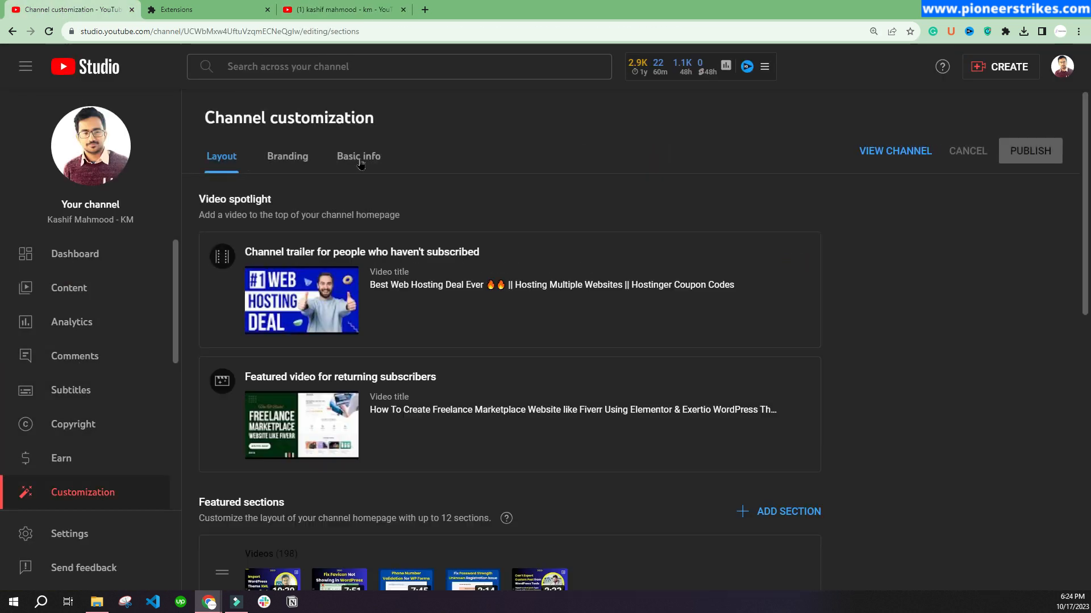
left_click(359, 155)
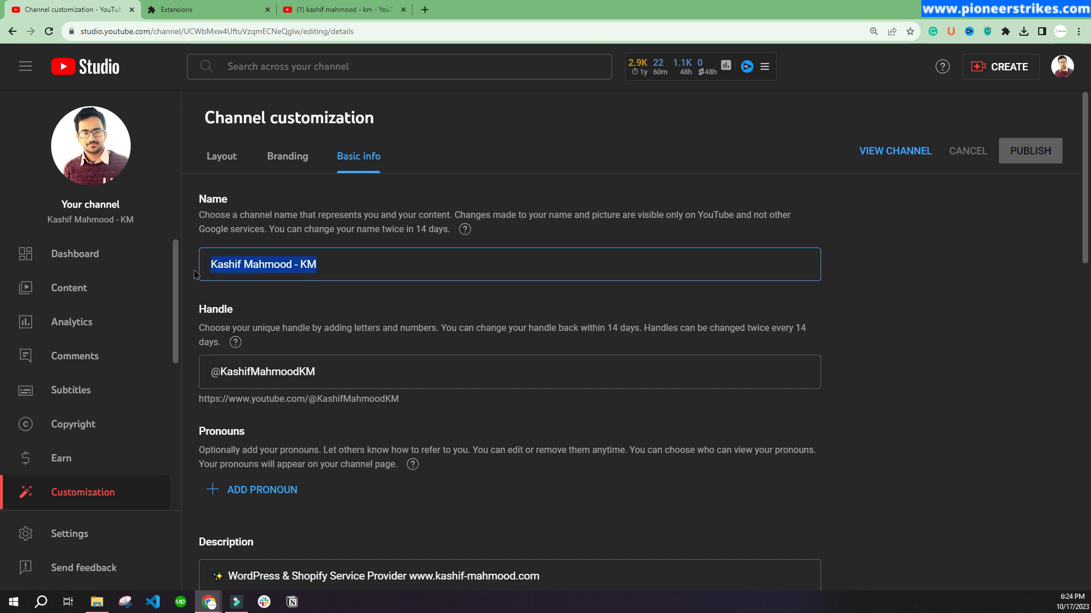
type("KM We")
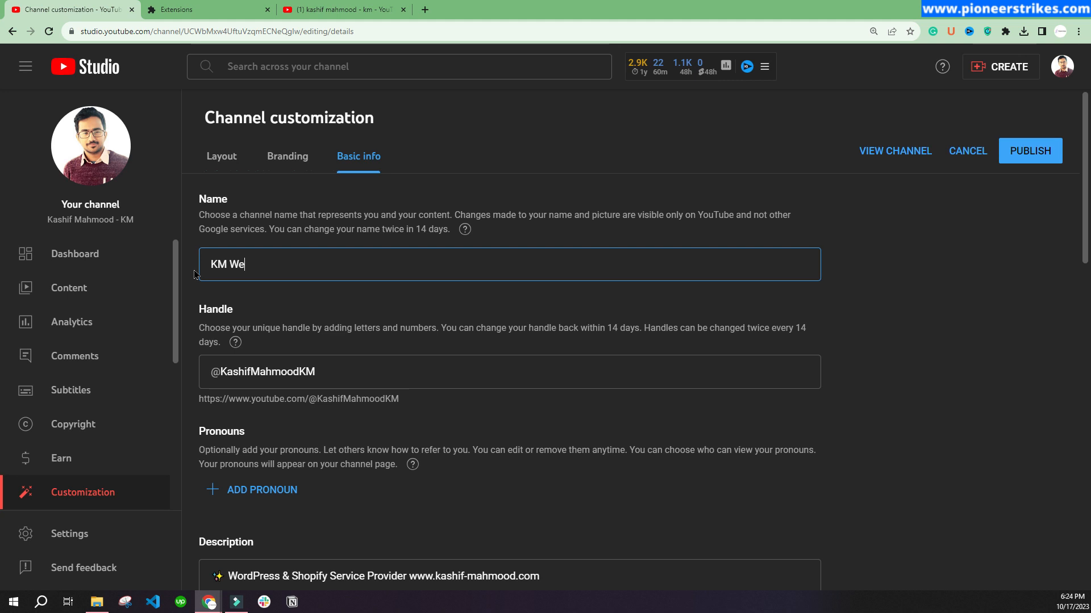
type("bverse")
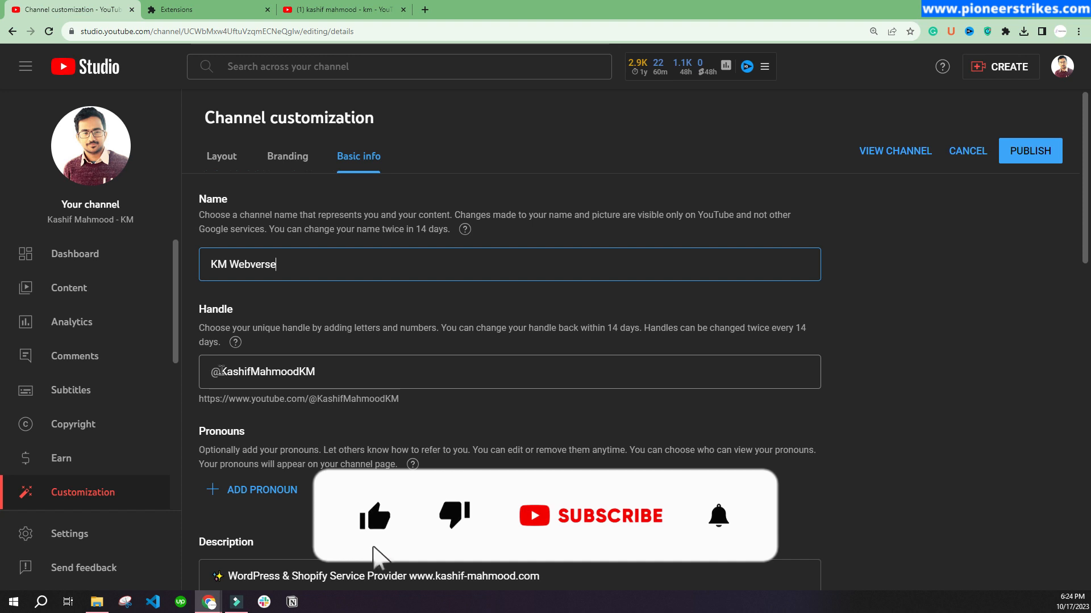
double_click(261, 371)
type("@KW")
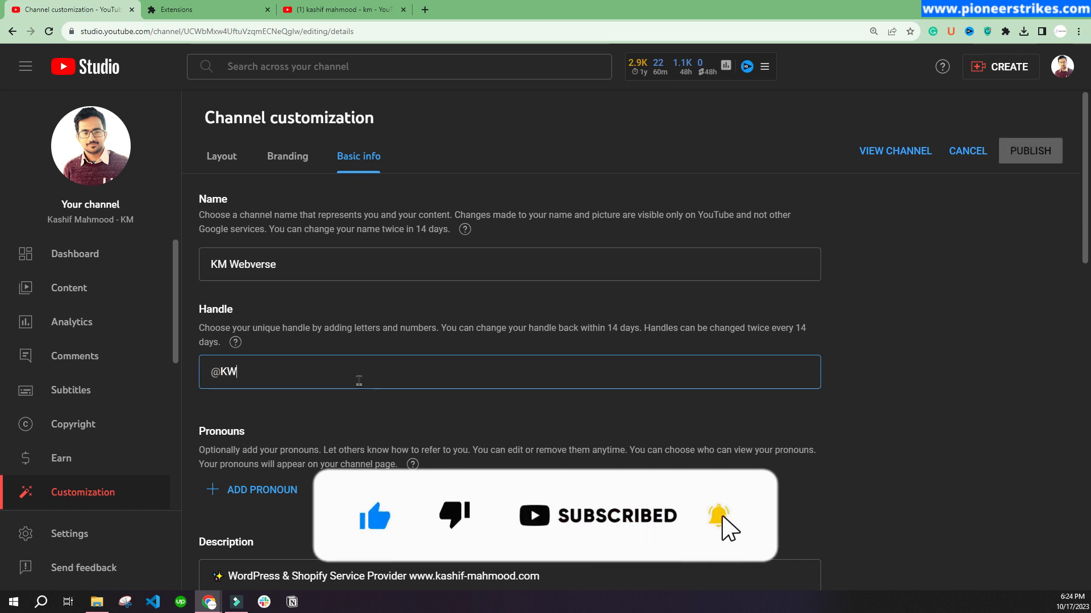
key("Backspace")
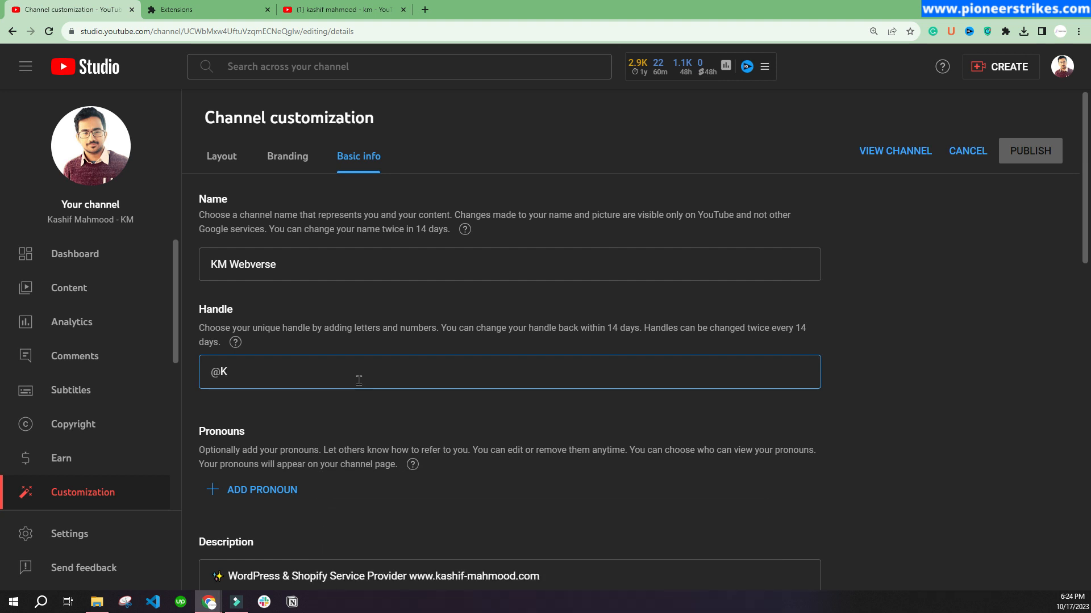
type("MWebvers")
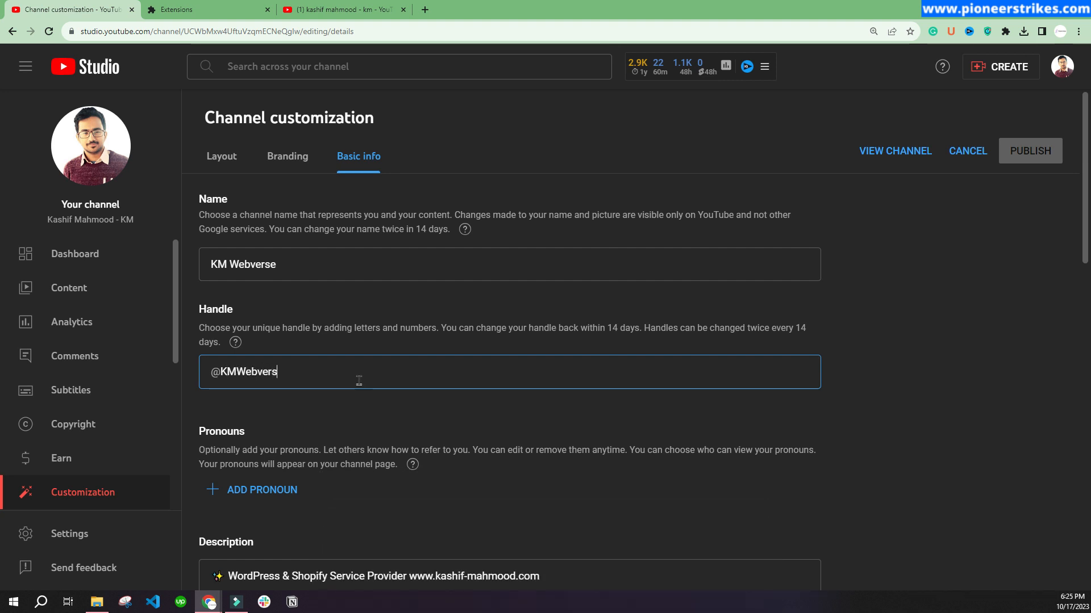
type("e")
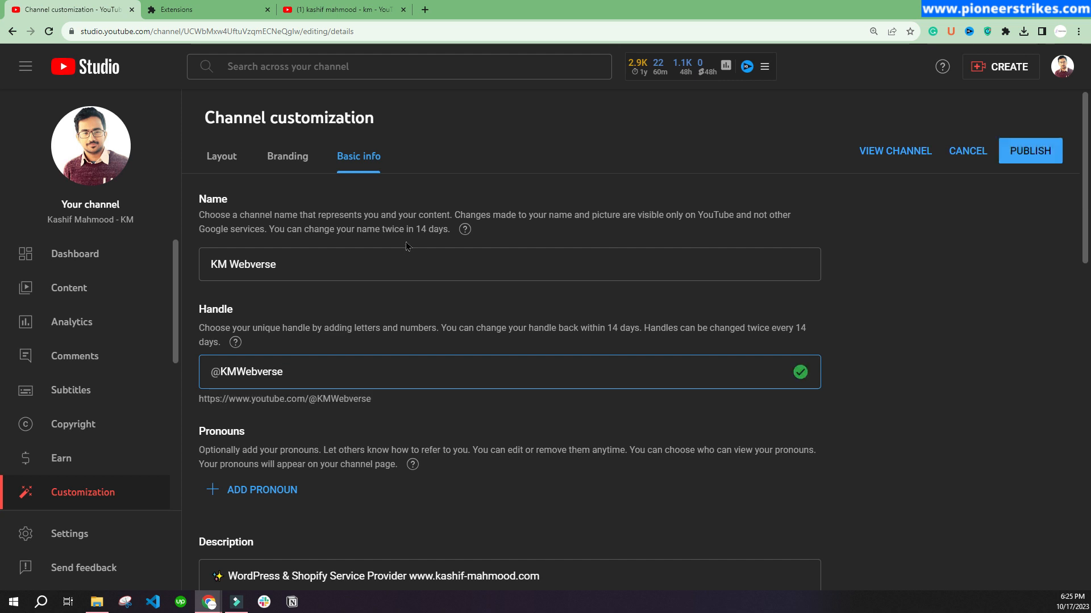
mouse_move(1030, 150)
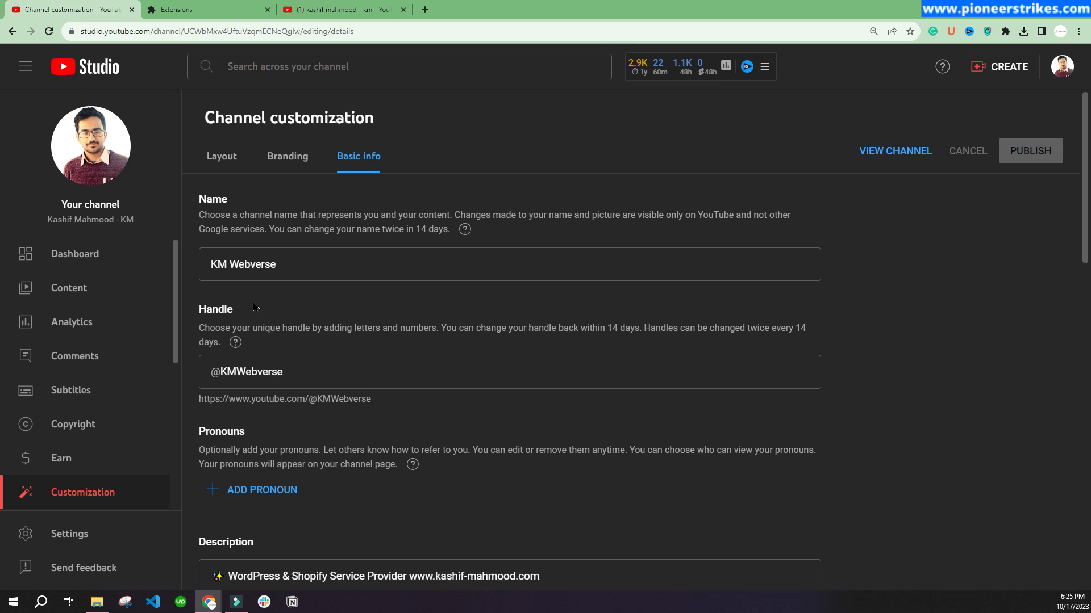
left_click(75, 254)
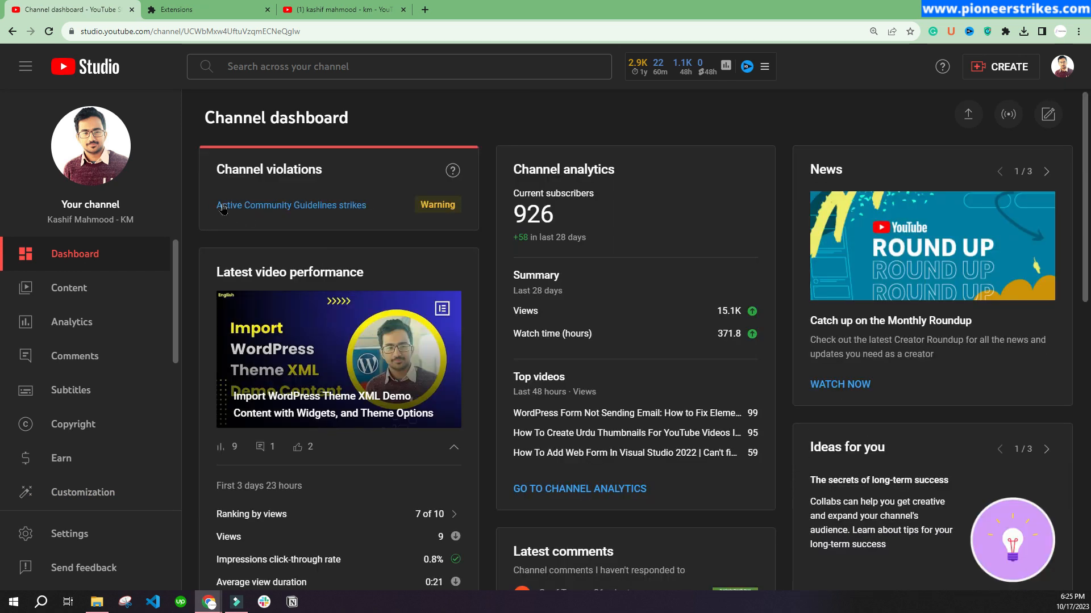
- Reload the dashboard to show KM Webverse, then return to the search results tab
left_click(291, 205)
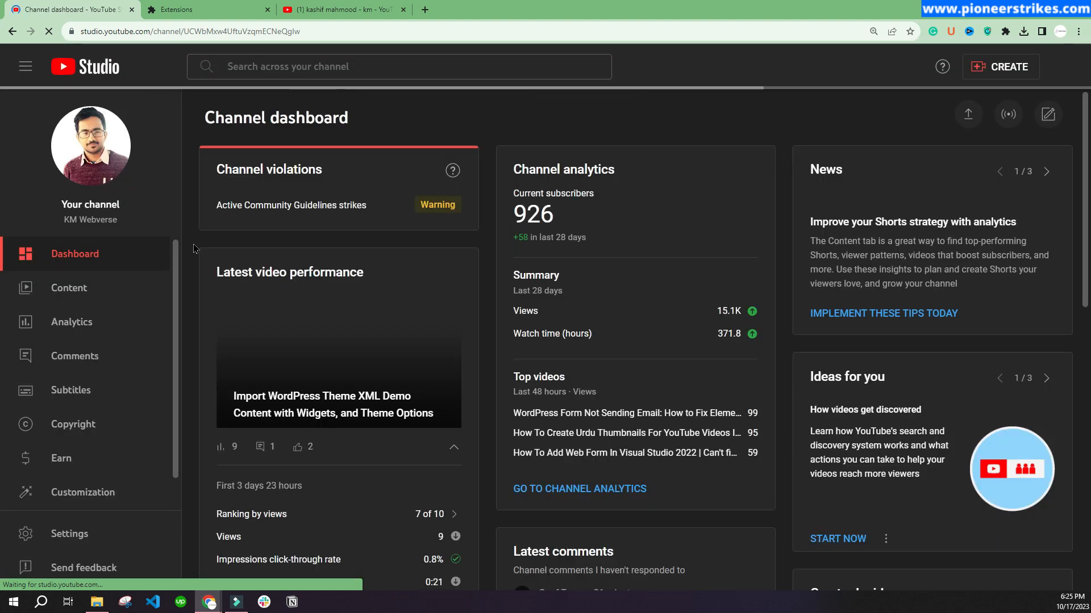
left_click(341, 9)
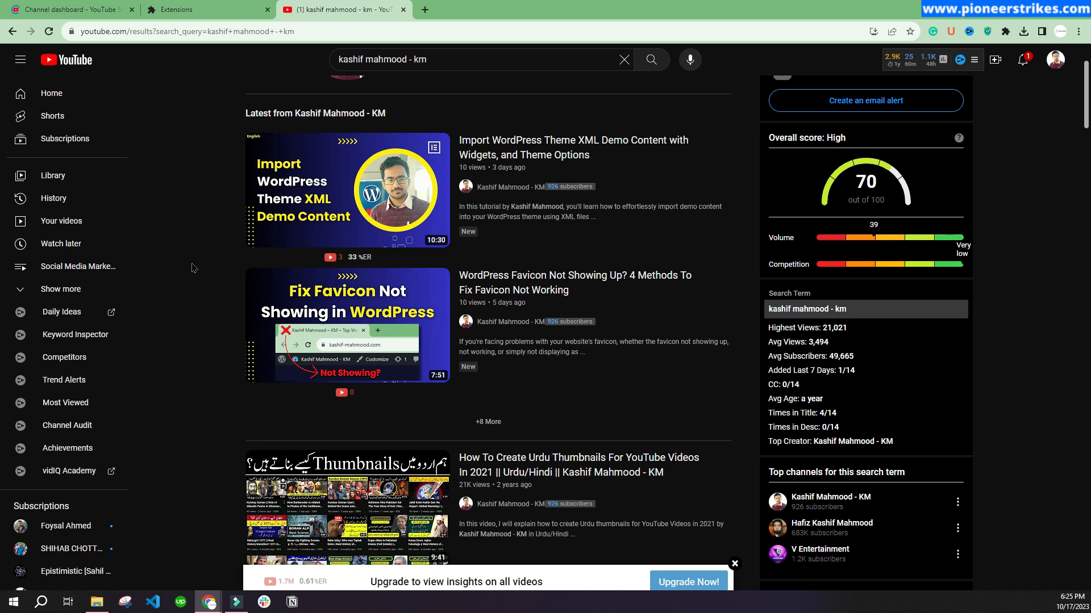
mouse_move(193, 267)
type("https://www.youtube.com/@KMWe")
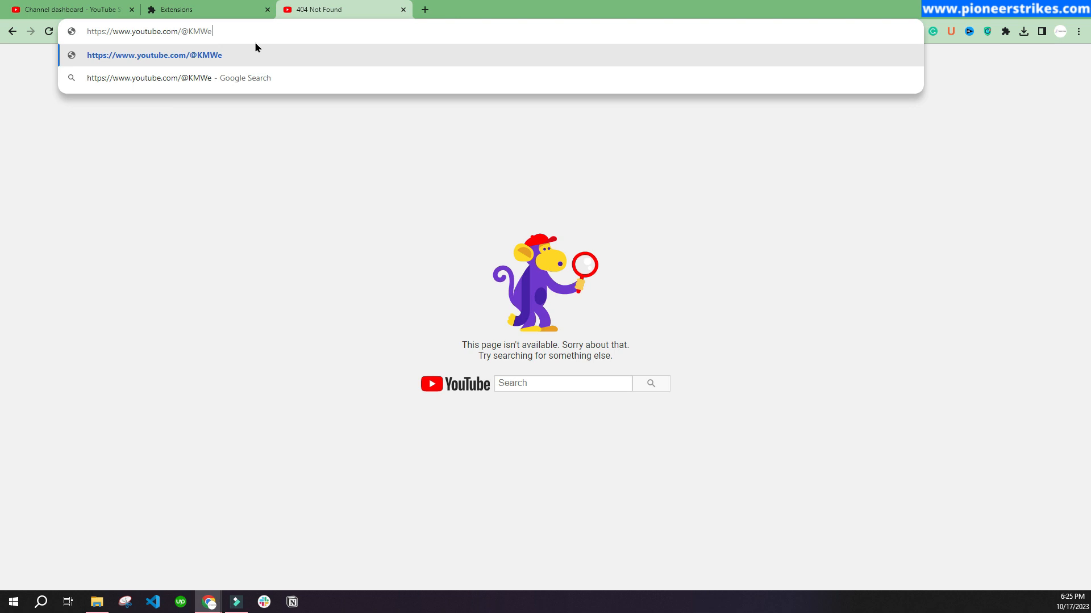
type("bverse")
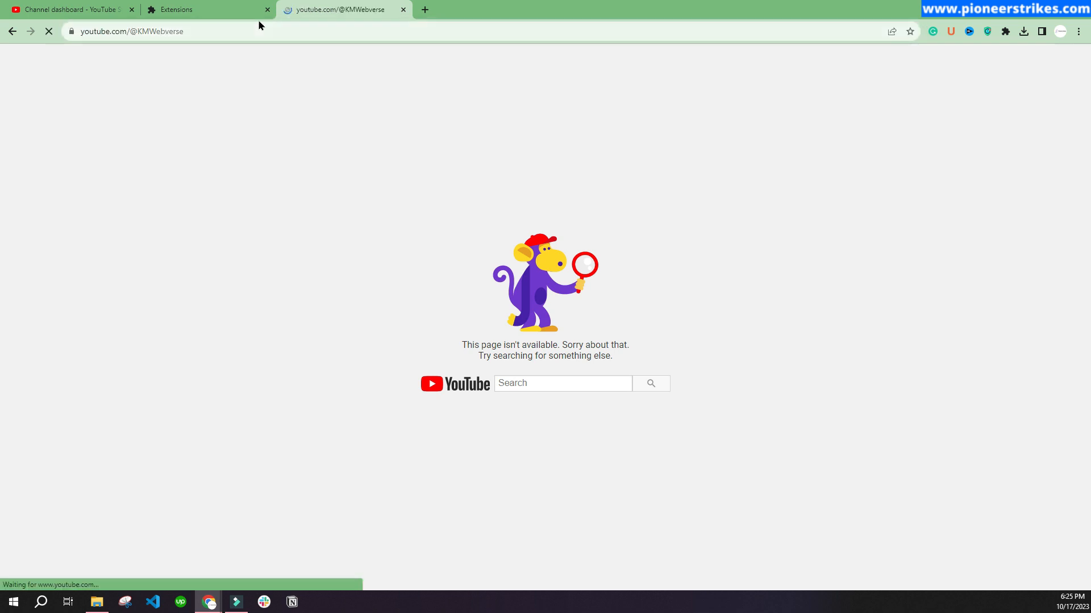
mouse_move(204, 67)
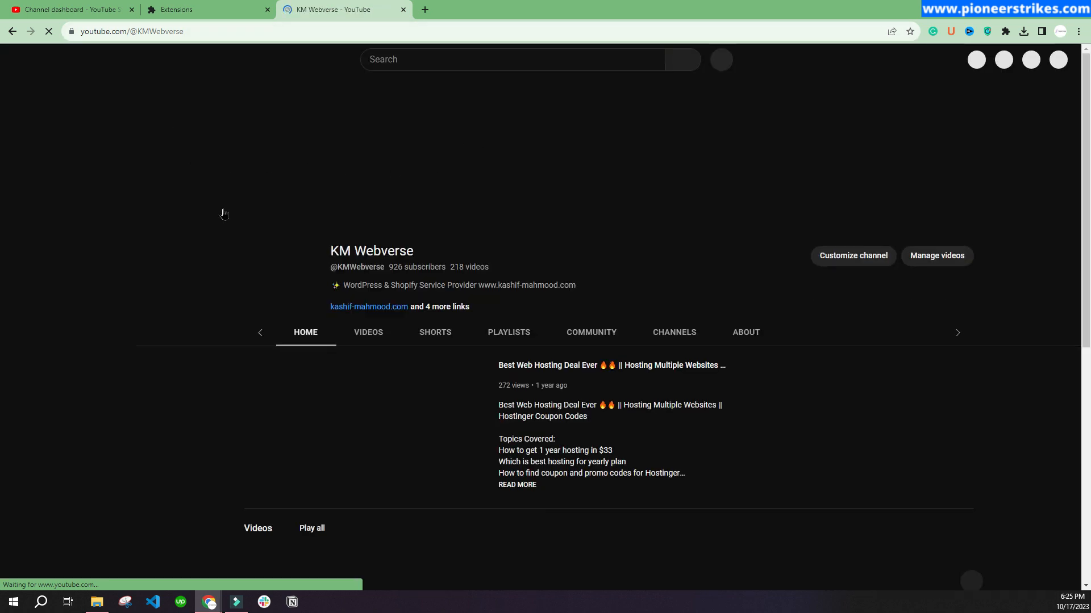
left_click(368, 332)
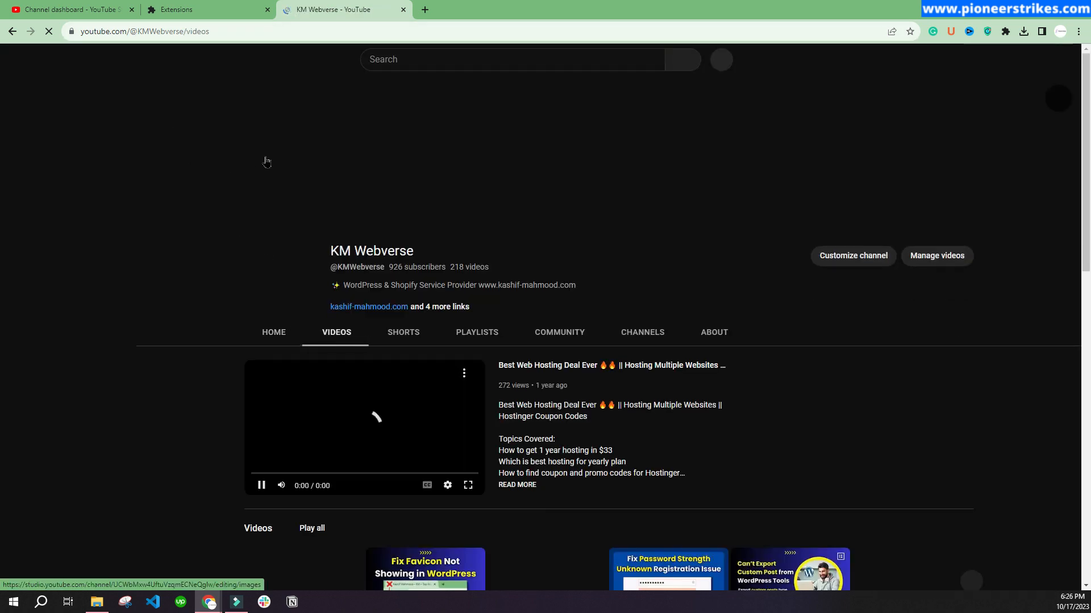